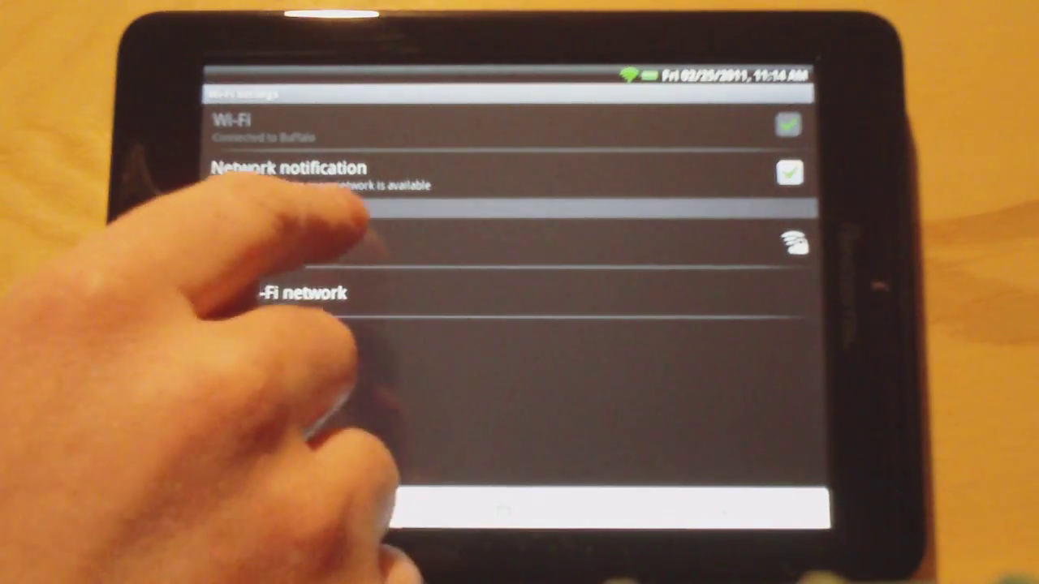
- Bring up the Wi-Fi settings and confirm the tablet is on a wireless network
click(244, 243)
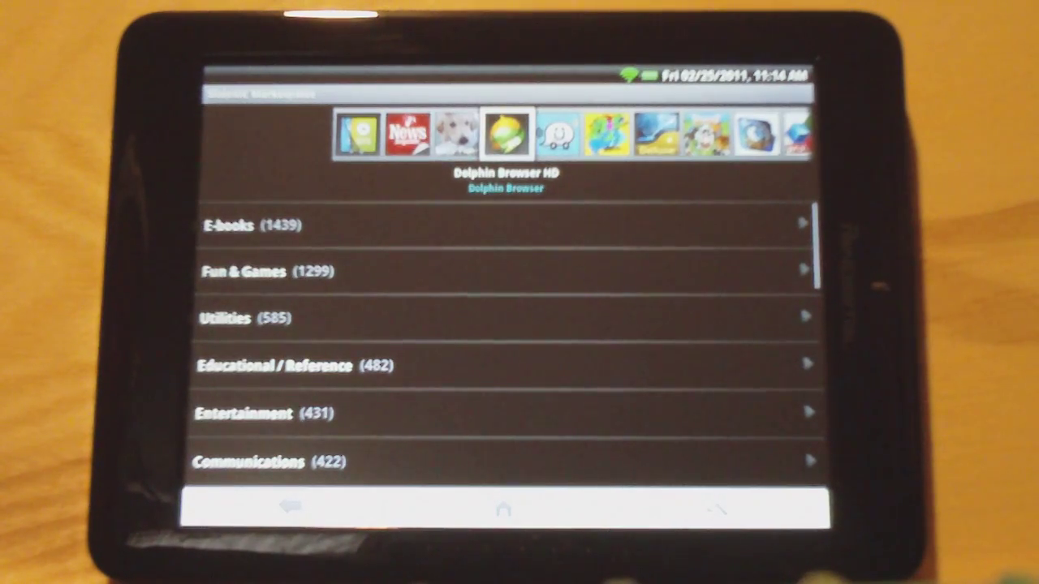
- Open the SAM 4.0 category list showing E-books, Fun & Games and Utilities
click(510, 134)
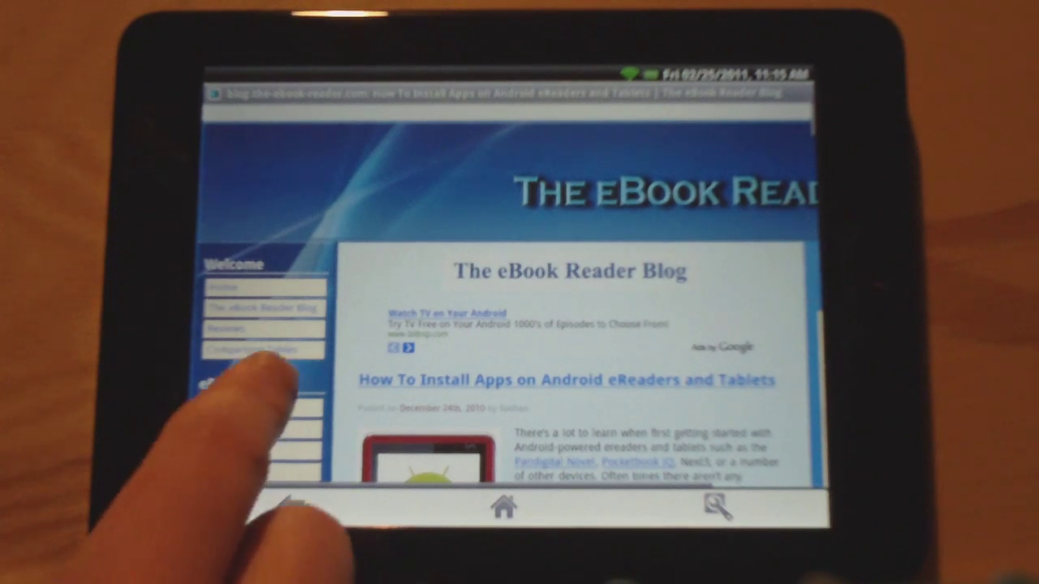
- Scroll through the 'How To Install Apps on Android eReaders and Tablets' article
scroll(down, 3)
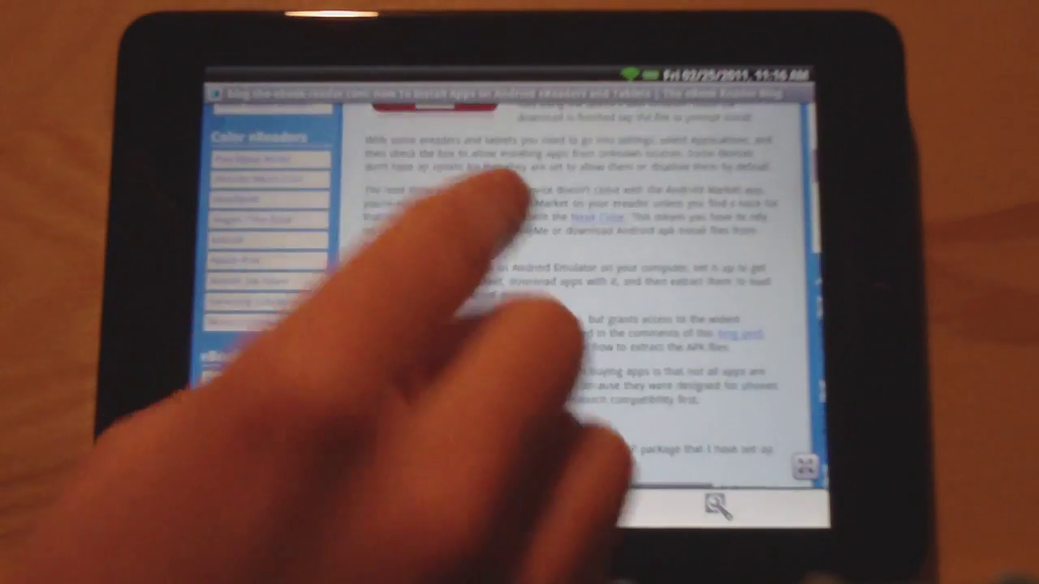
scroll(down, 3)
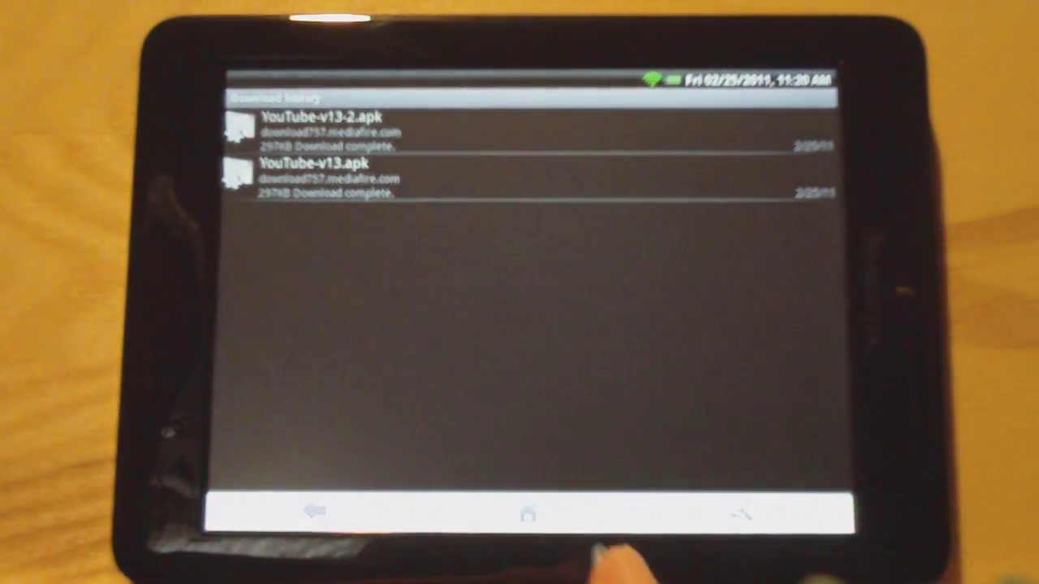
- Return to the home screen and launch ES File Explorer
click(527, 515)
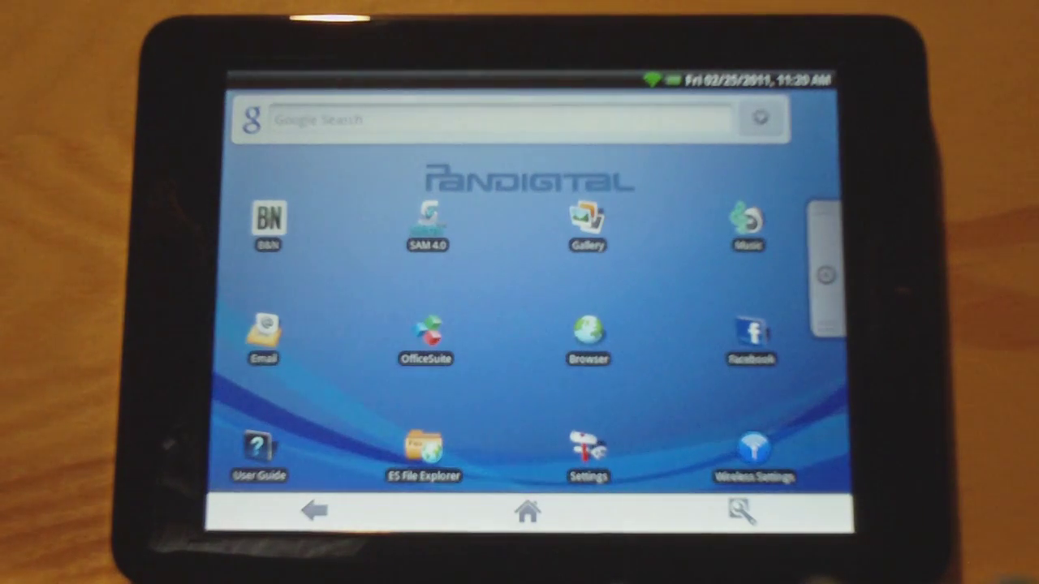
click(424, 455)
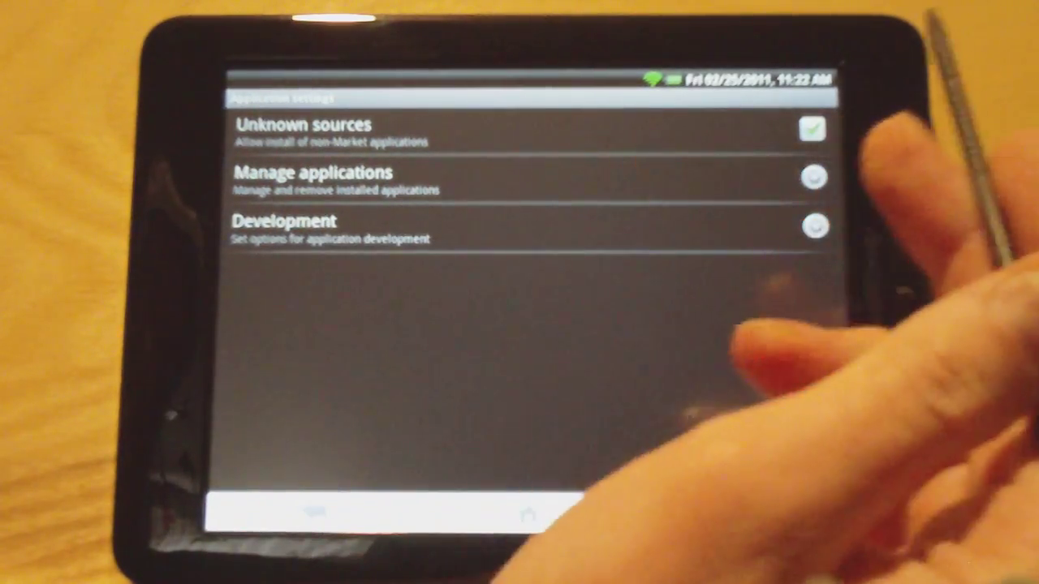
- Open Manage applications and tap Uninstall on FBReader's application info page
click(814, 128)
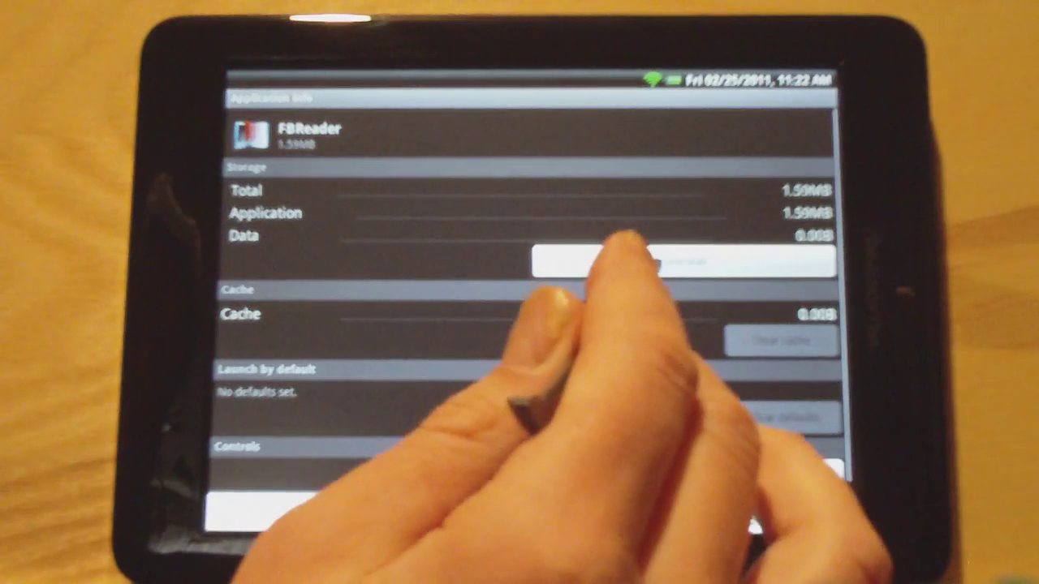
click(674, 260)
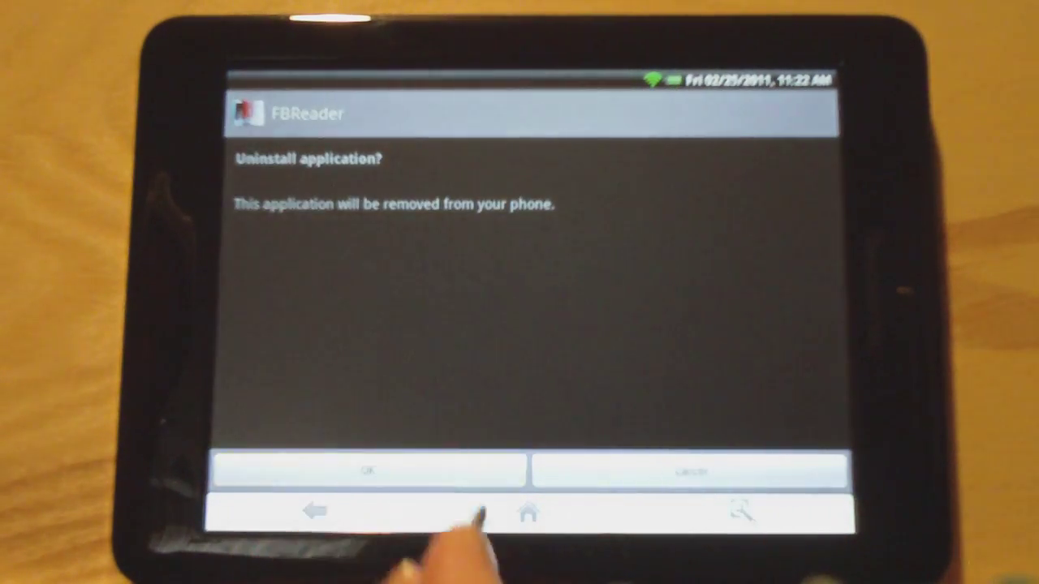